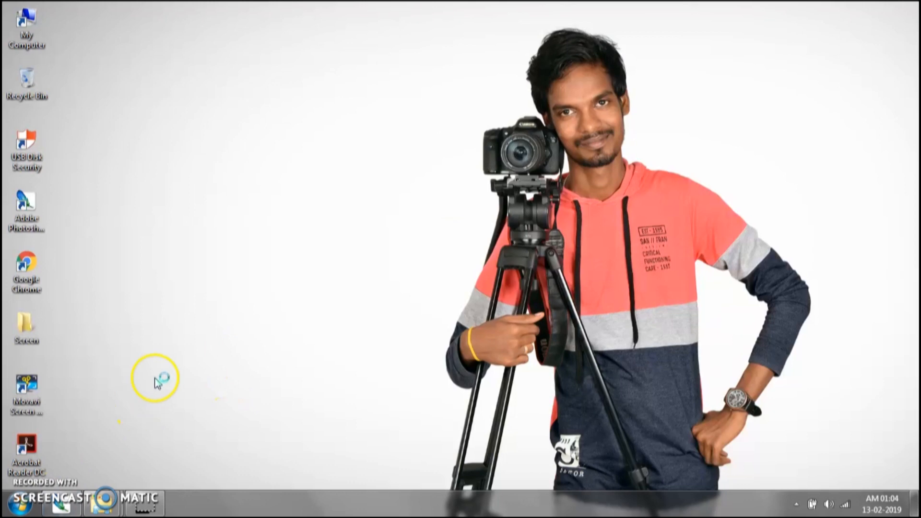
mouse_move(197, 369)
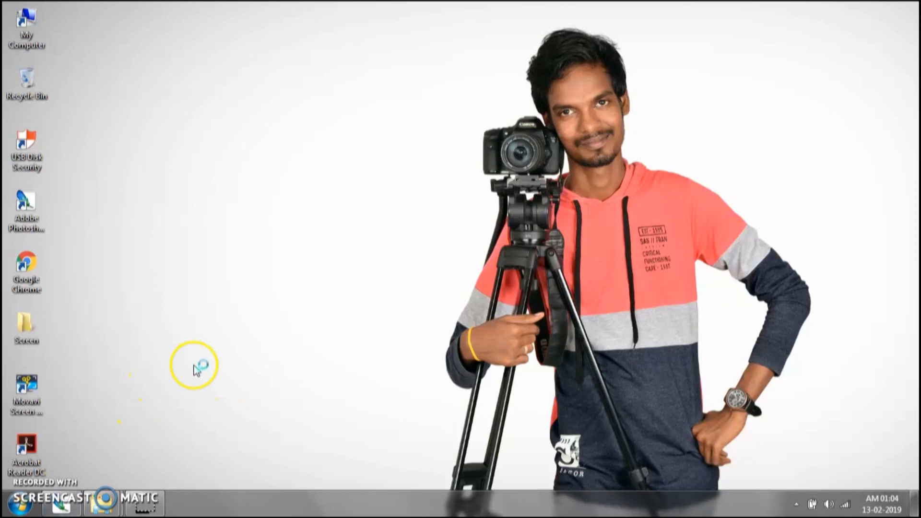
mouse_move(199, 372)
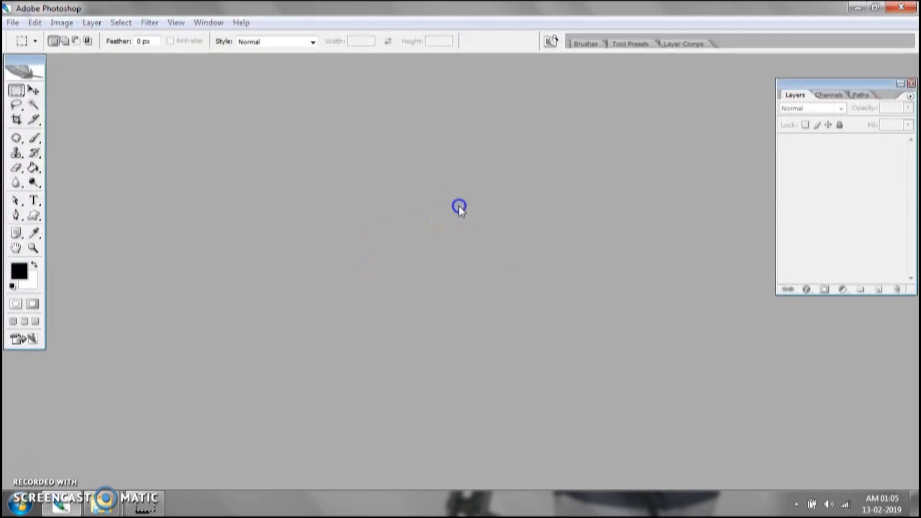
Open the IMG_8440 photo of the man and maximize its document window
click(12, 22)
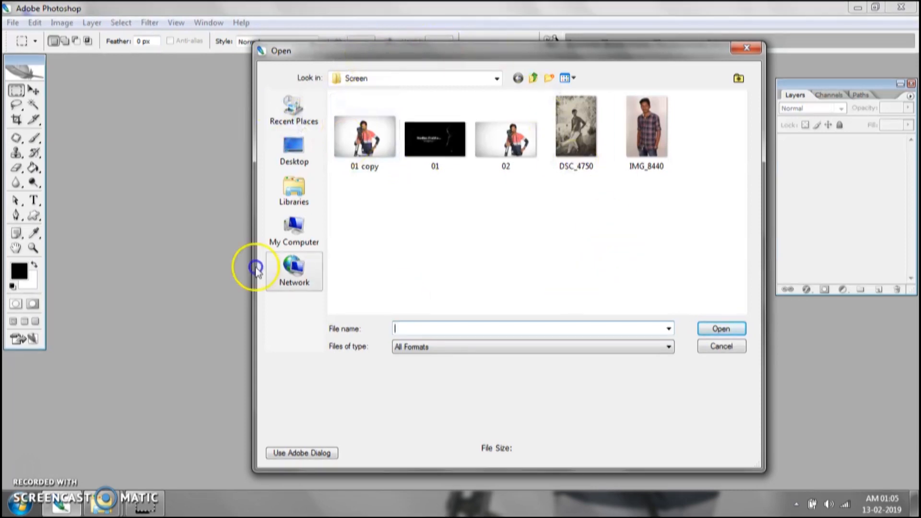
click(646, 126)
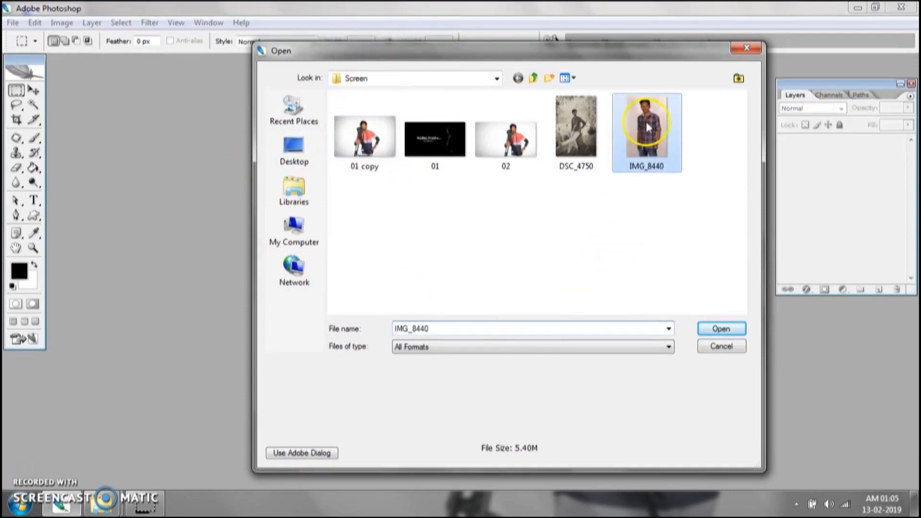
click(721, 328)
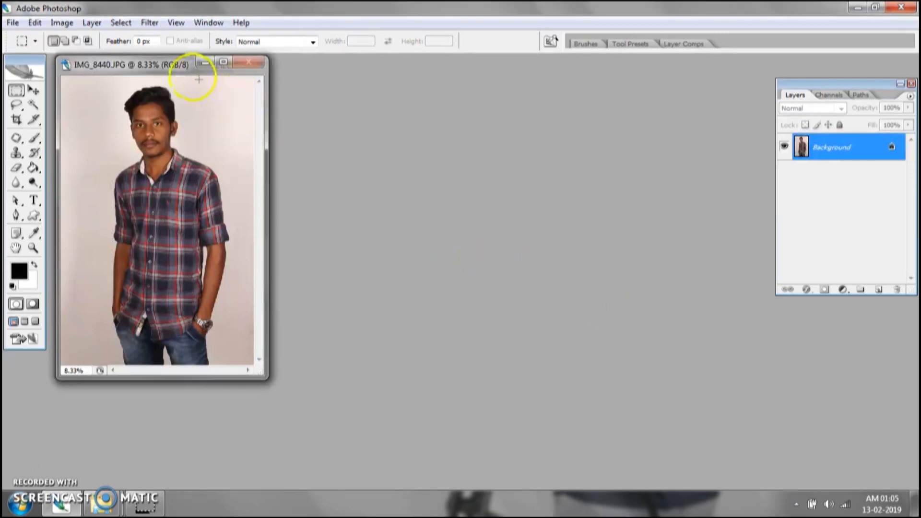
drag(131, 65, 392, 107)
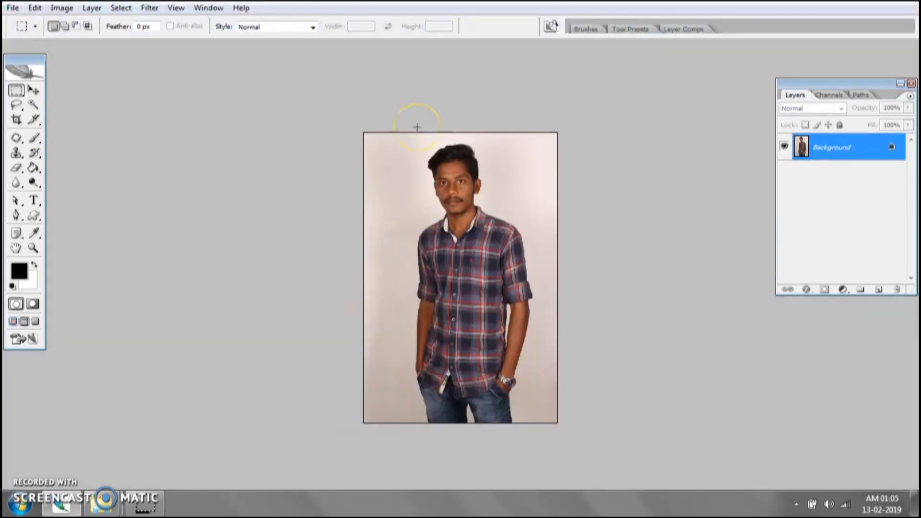
mouse_move(410, 206)
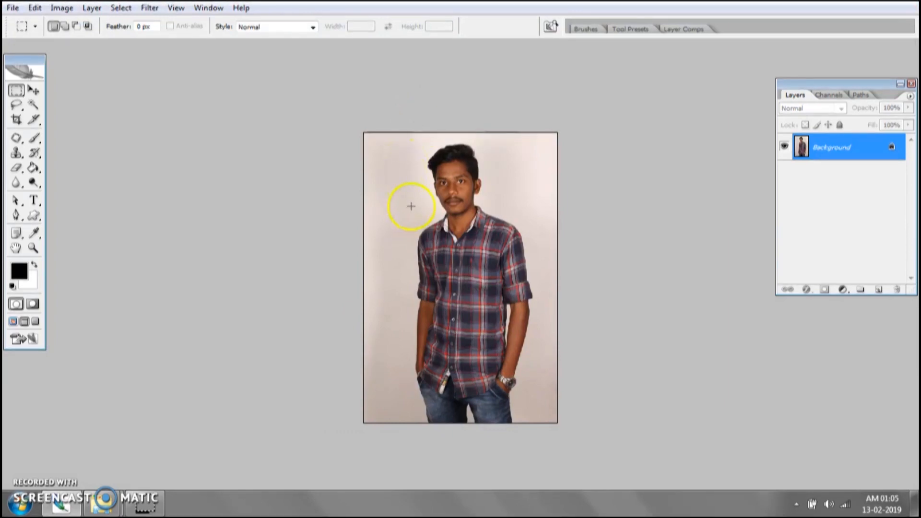
mouse_move(161, 208)
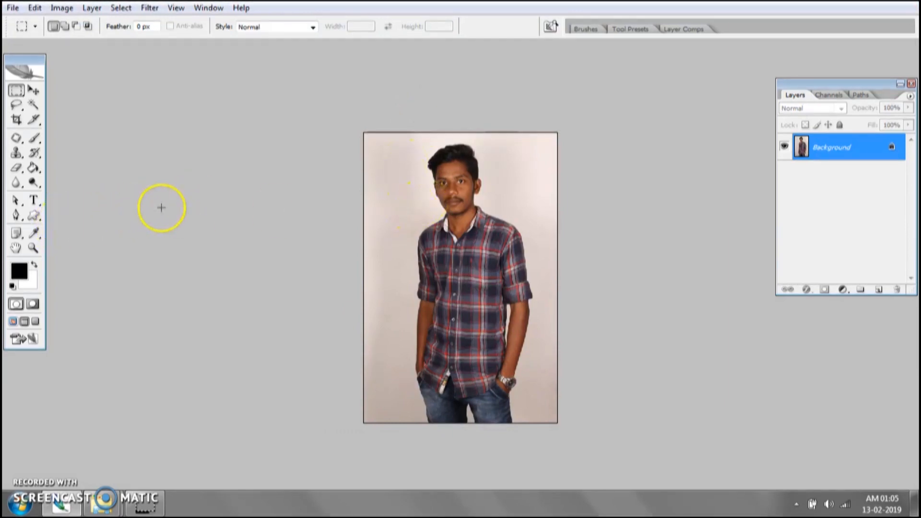
Activate the Pen tool from the toolbox and view its tool variants
click(16, 215)
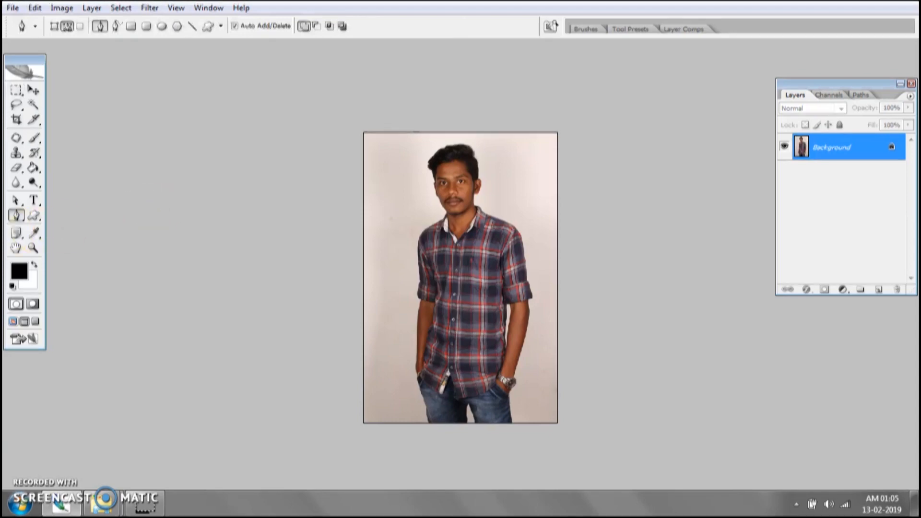
click(16, 215)
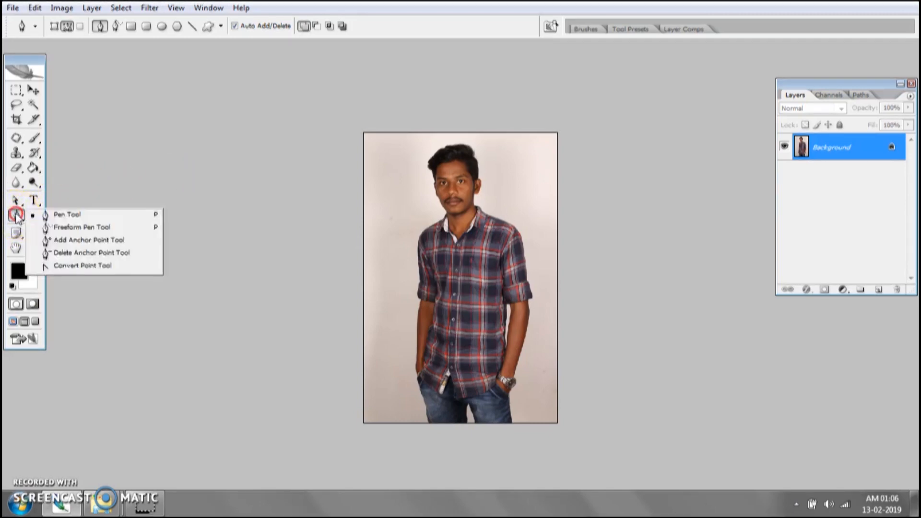
mouse_move(82, 220)
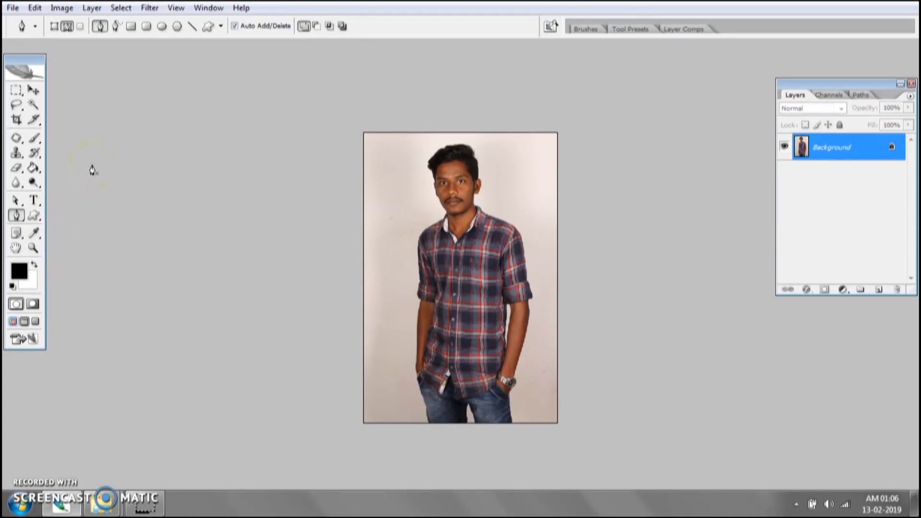
mouse_move(18, 38)
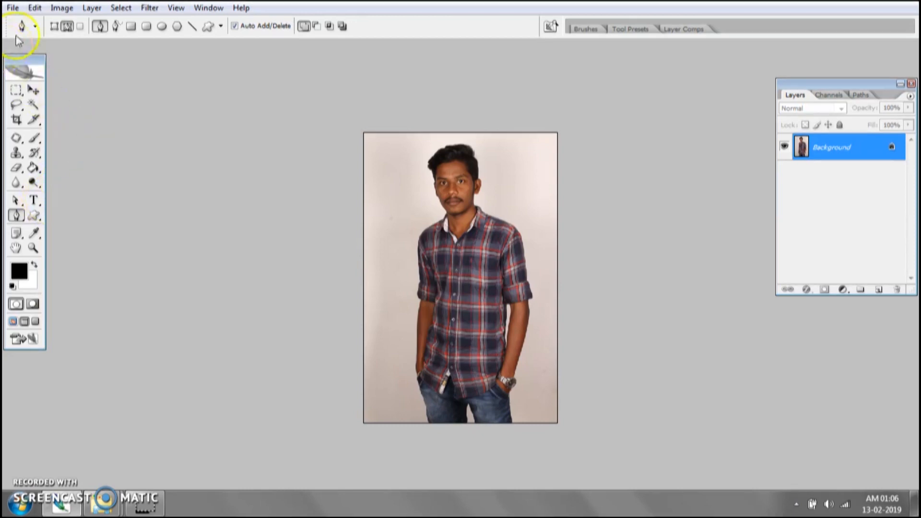
mouse_move(326, 38)
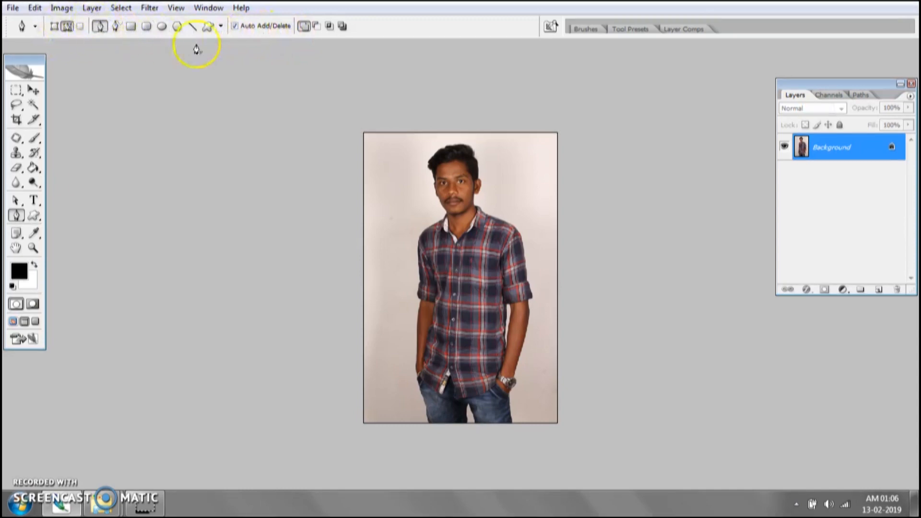
mouse_move(296, 16)
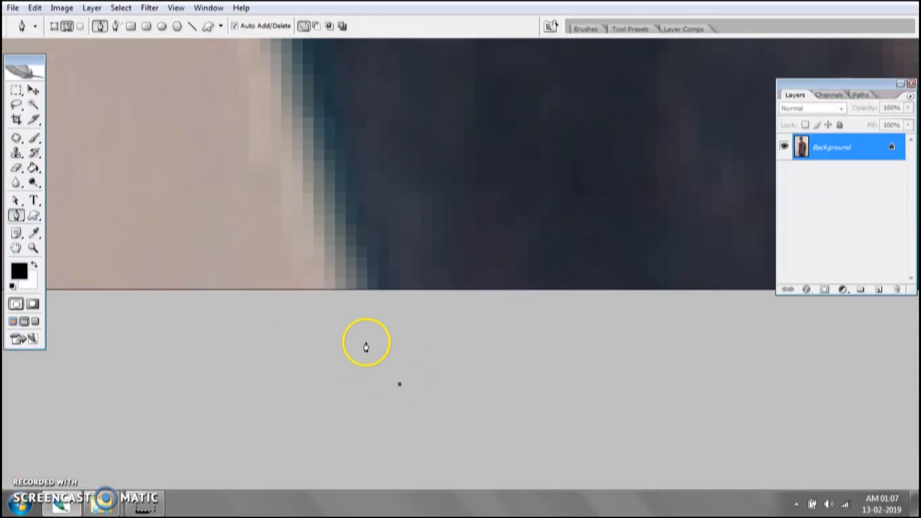
mouse_move(403, 392)
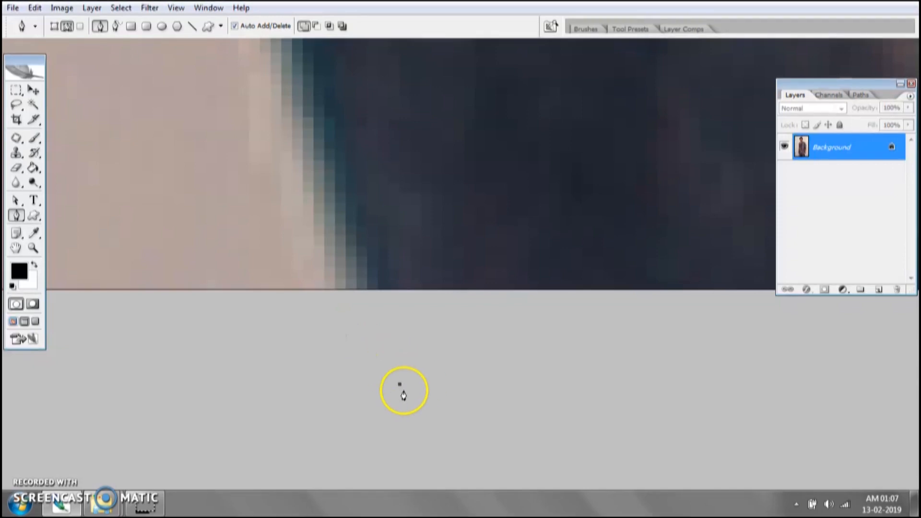
mouse_move(296, 254)
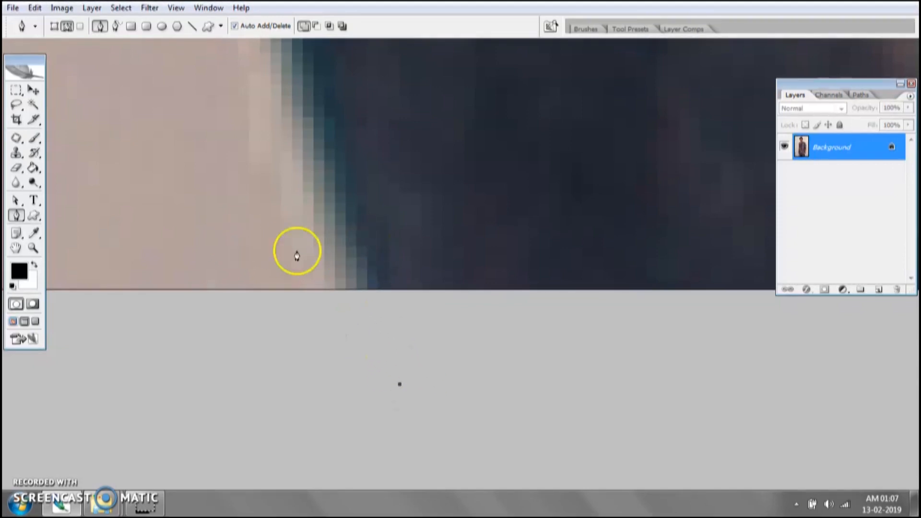
mouse_move(309, 184)
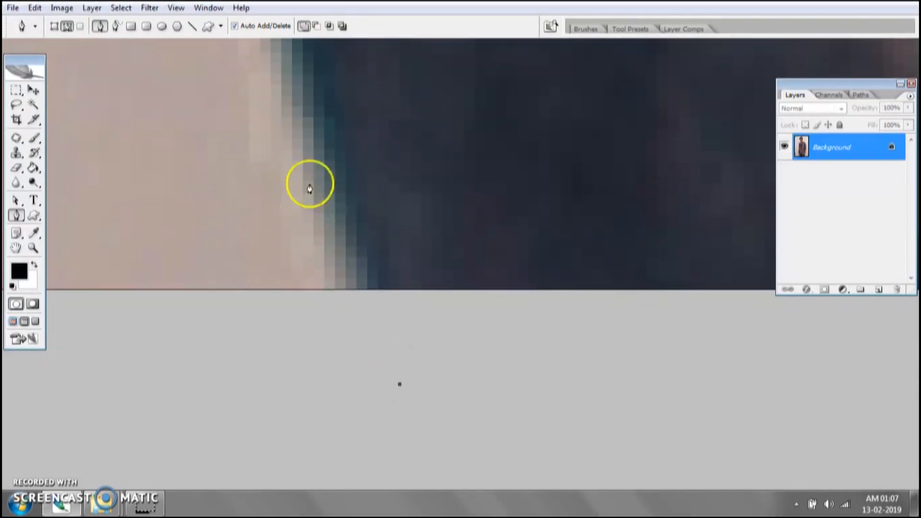
mouse_move(356, 230)
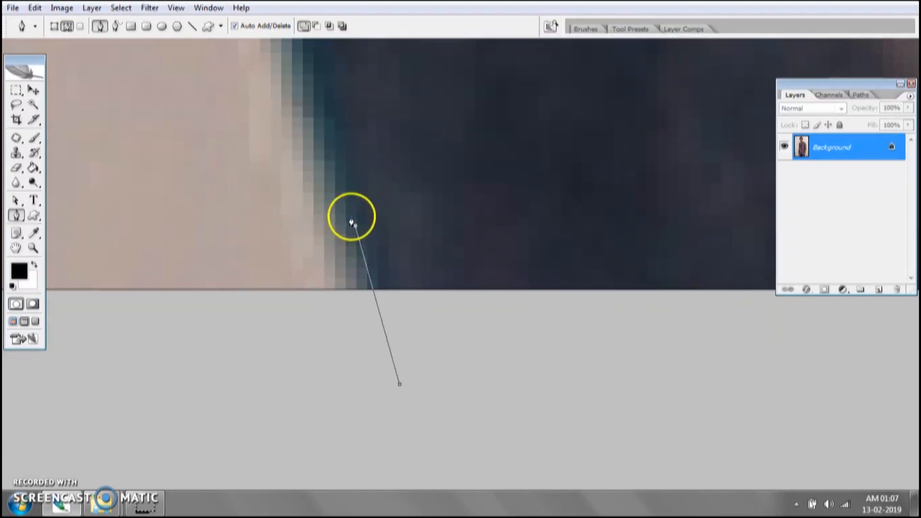
mouse_move(370, 225)
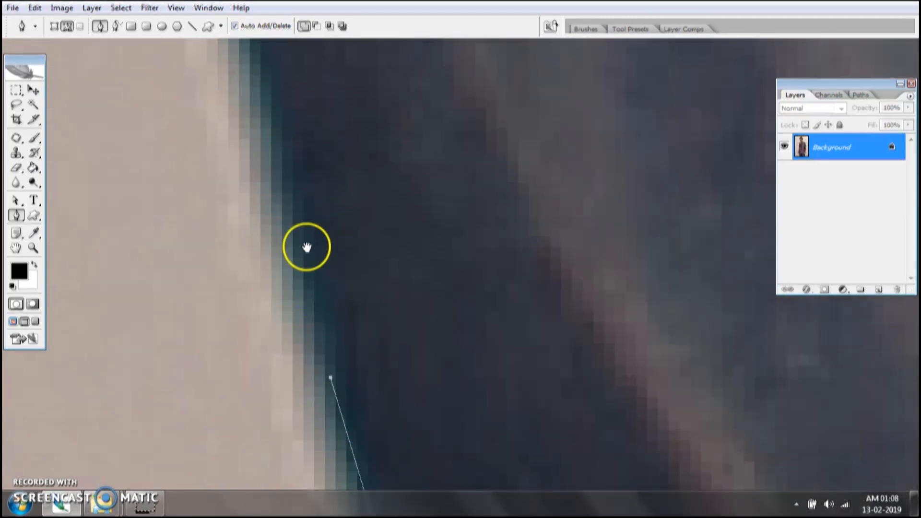
Place an anchor point along the shirt's edge to continue the outline path
click(290, 225)
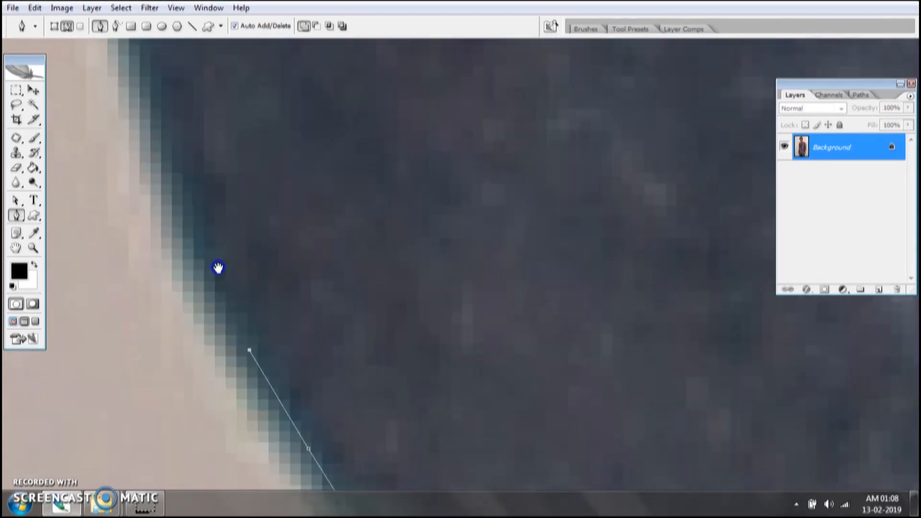
mouse_move(207, 251)
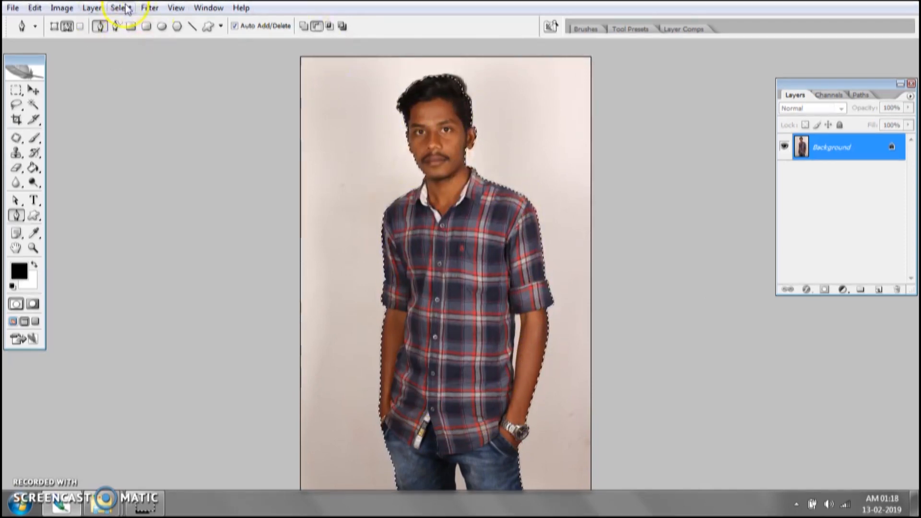
Apply Select > Feather with a Feather Radius of 2 pixels
click(120, 7)
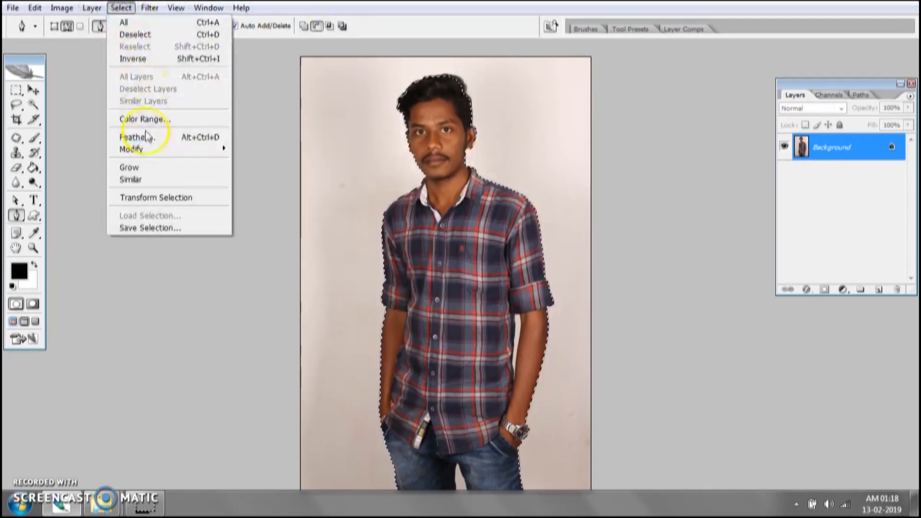
mouse_move(141, 137)
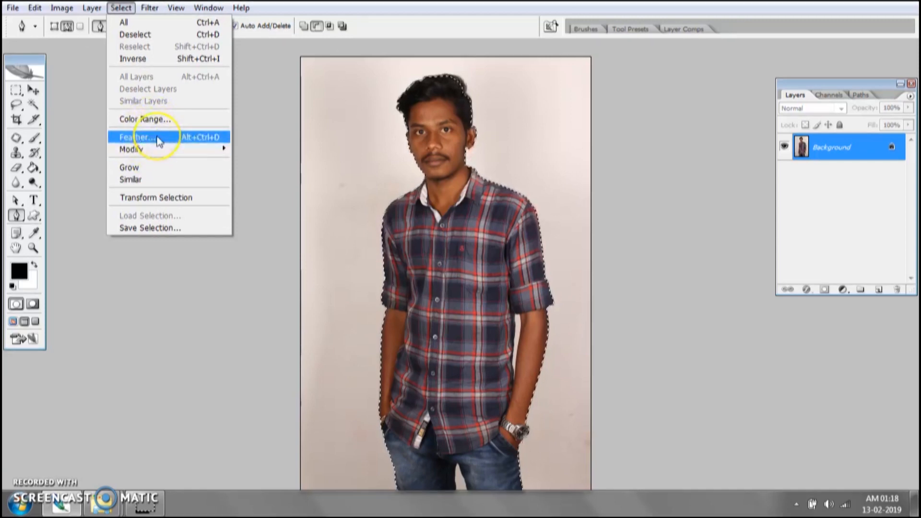
click(137, 137)
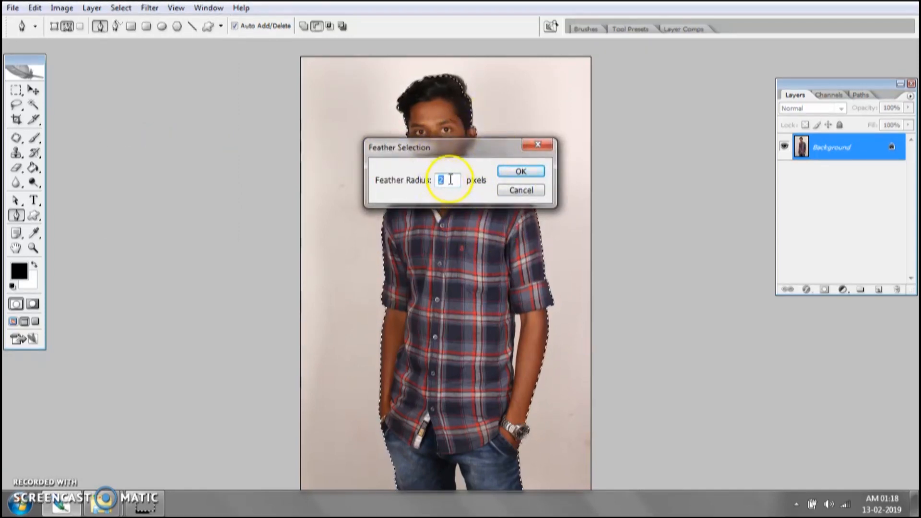
mouse_move(458, 174)
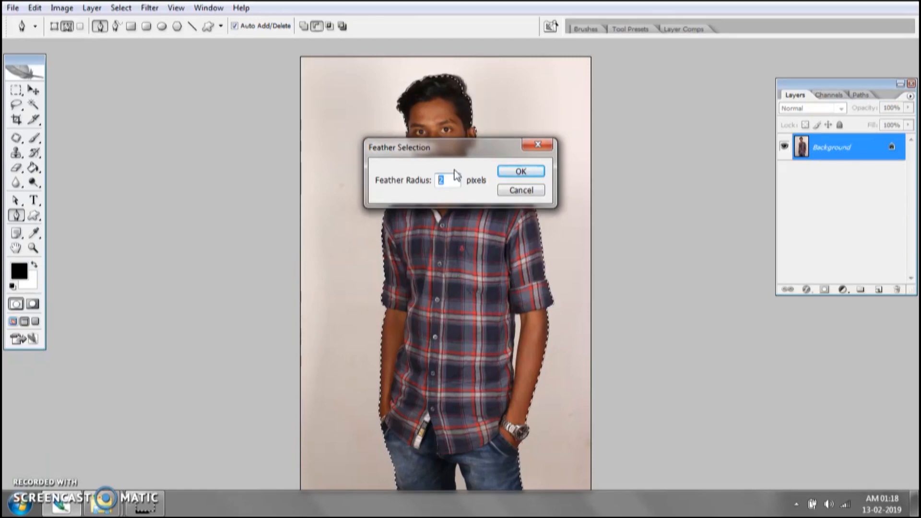
text(1.5)
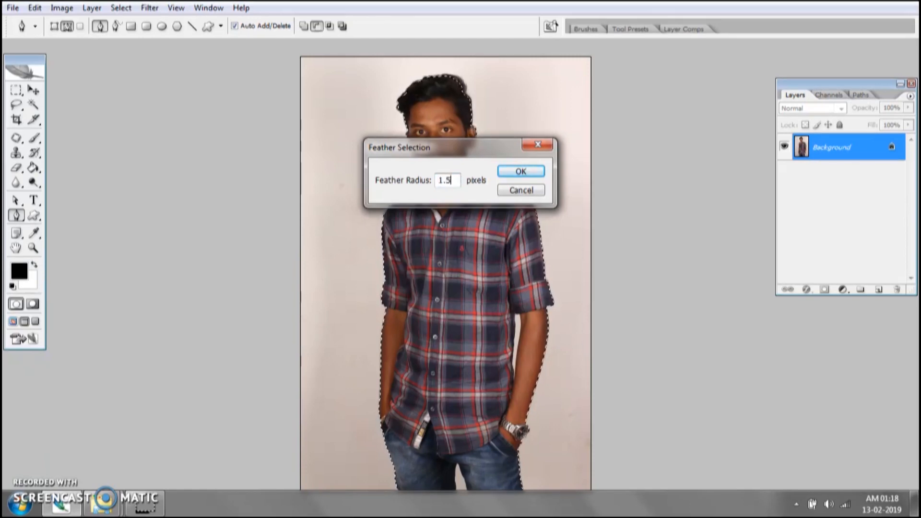
text(0.5)
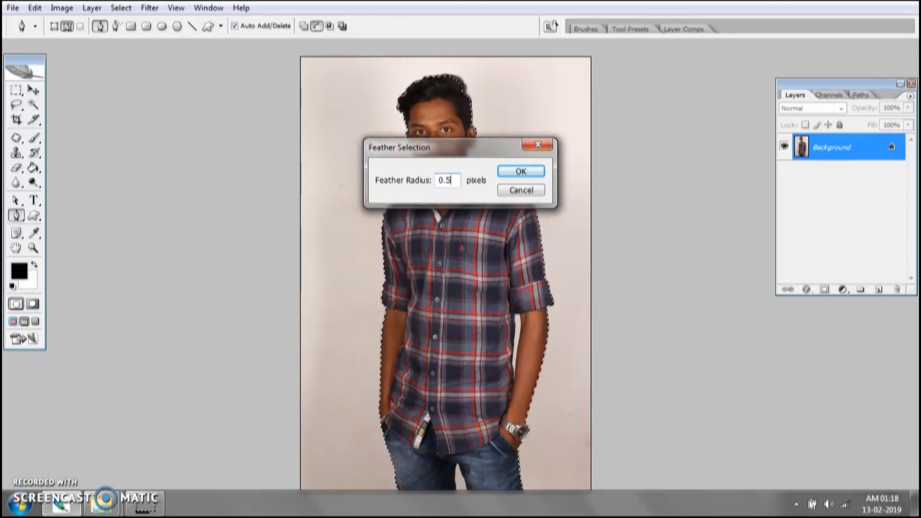
text(2)
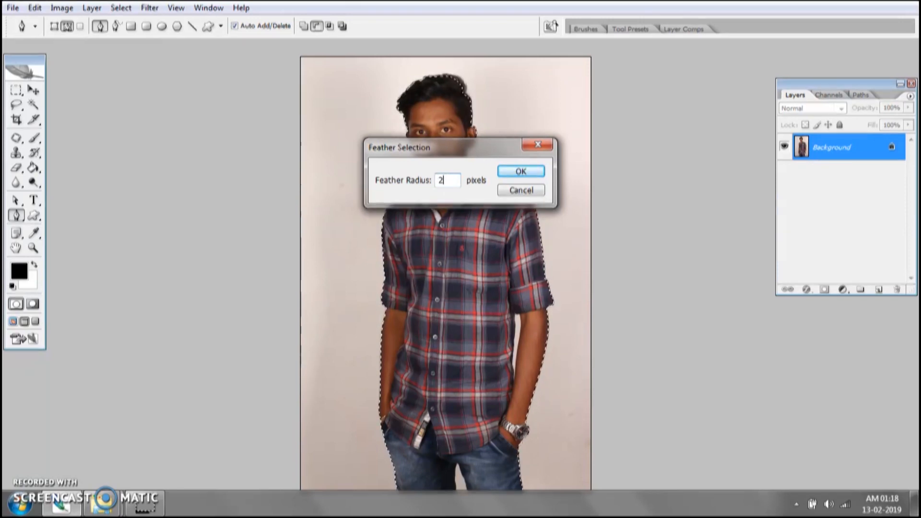
text(0.5)
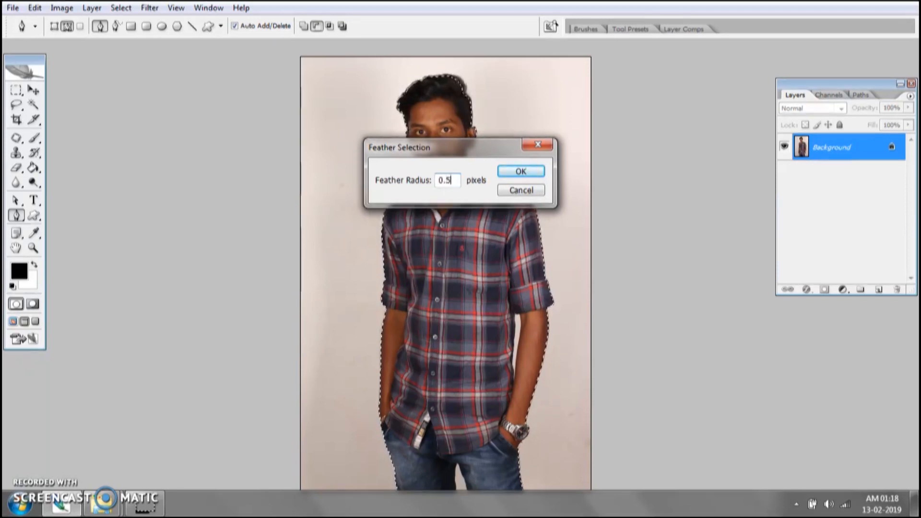
text(0)
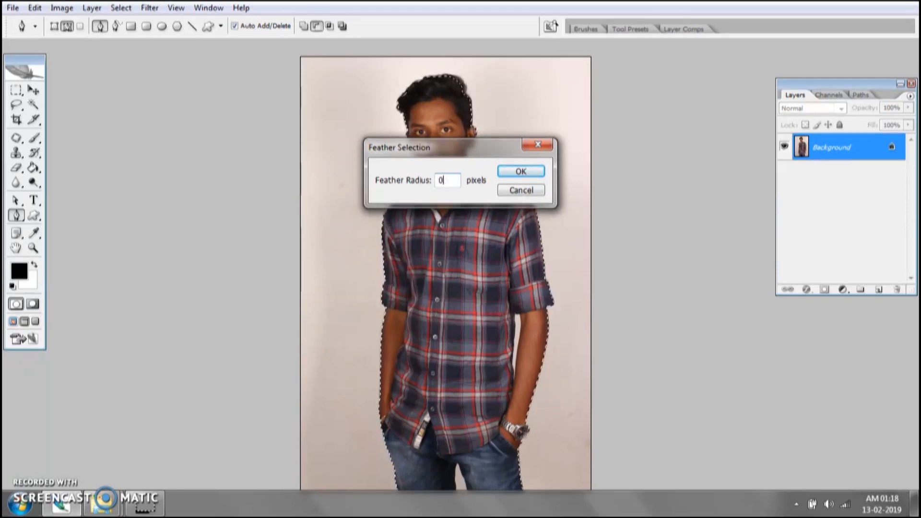
text(2)
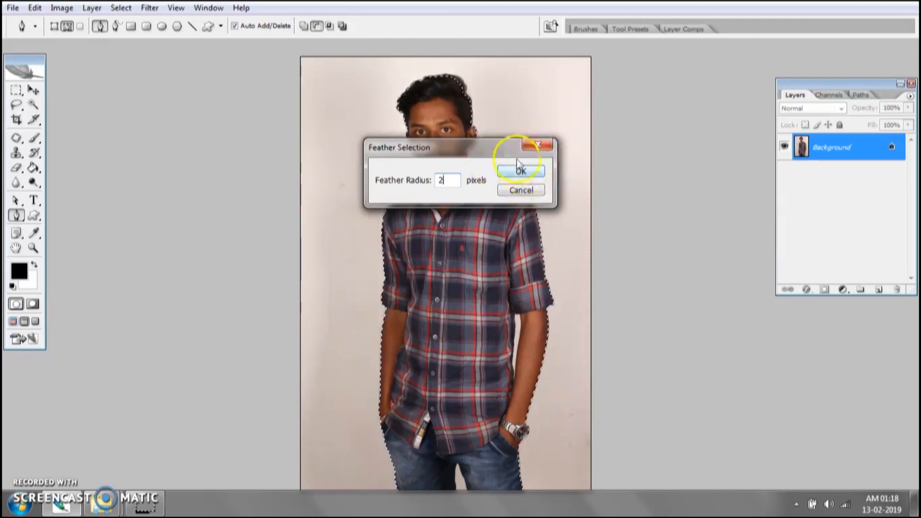
click(520, 170)
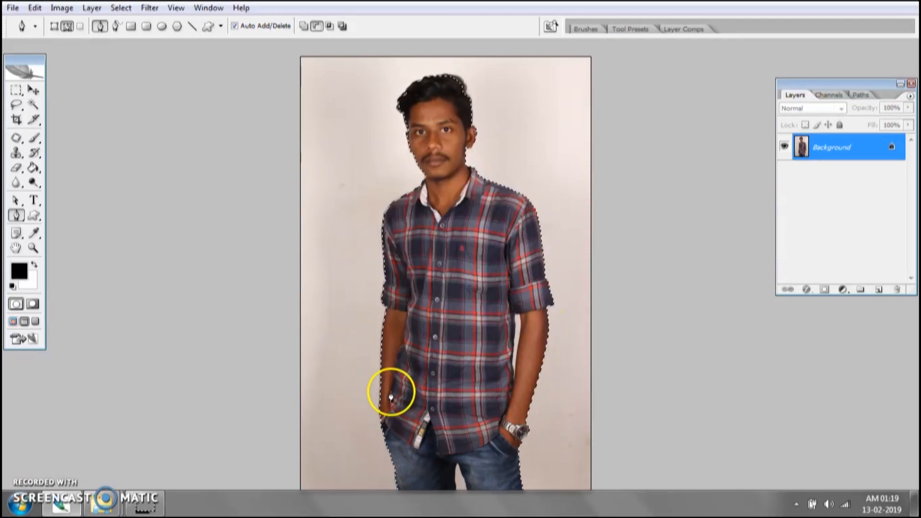
mouse_move(458, 281)
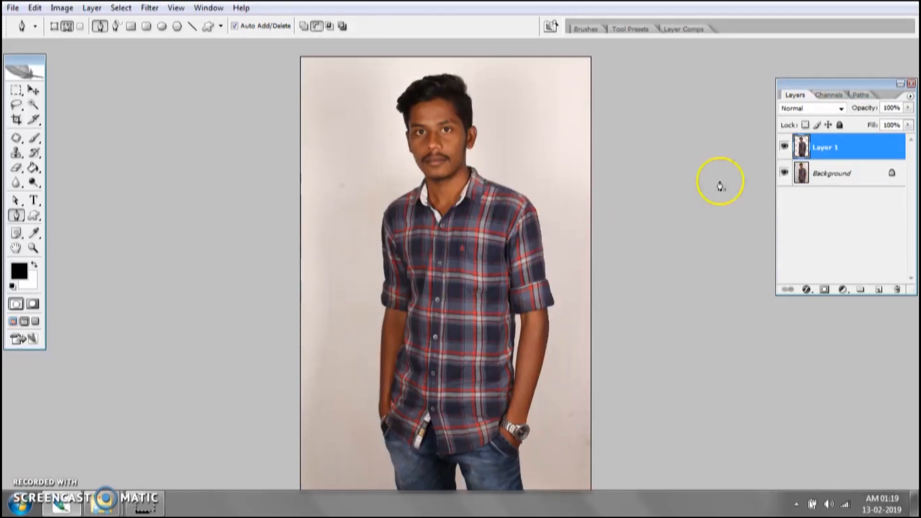
mouse_move(783, 172)
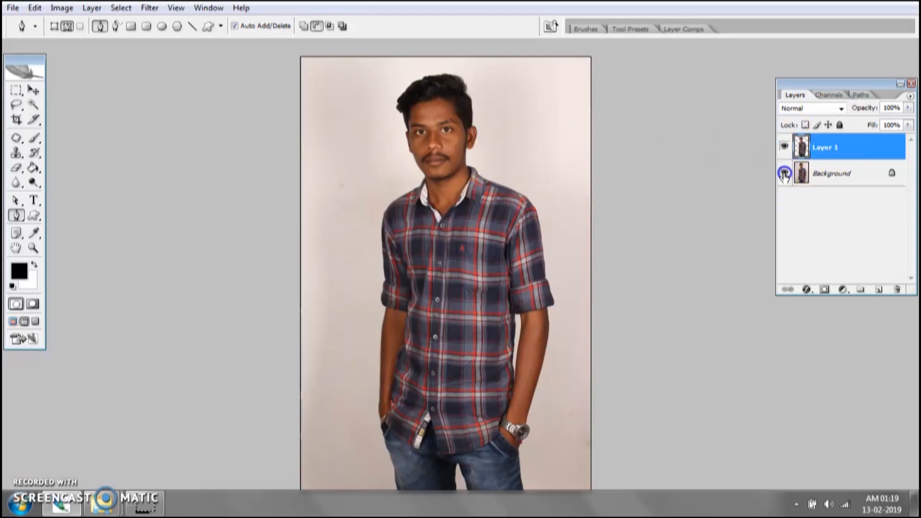
Hide the Background layer so the copied man shows over transparency
click(784, 173)
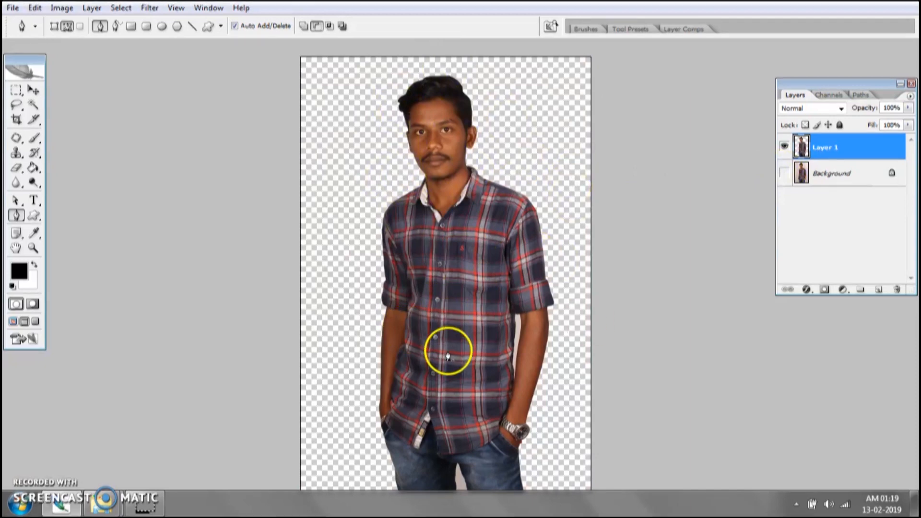
click(11, 7)
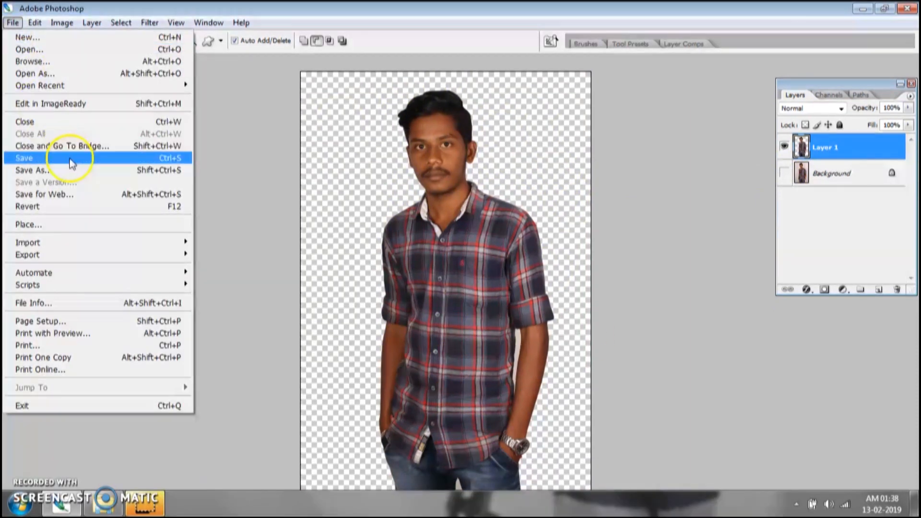
Save the document as a Photoshop PSD, confirming Maximize Compatibility
click(37, 170)
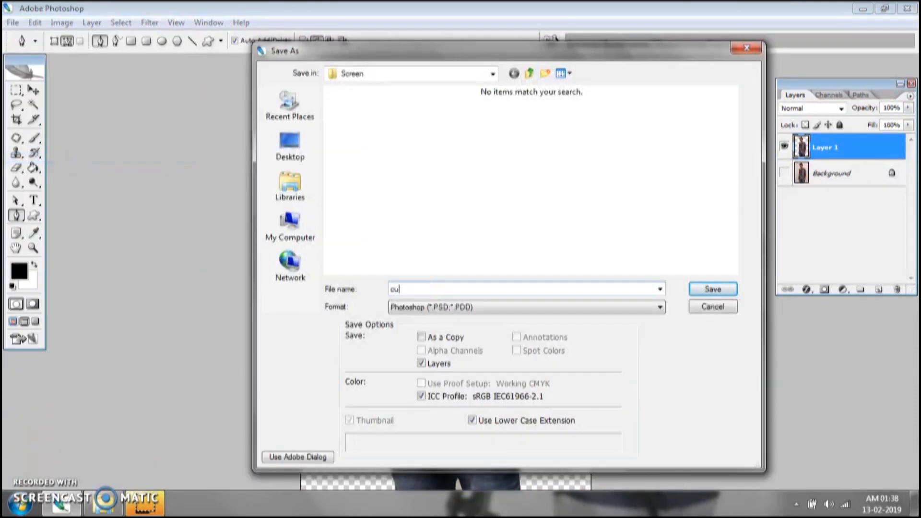
click(712, 289)
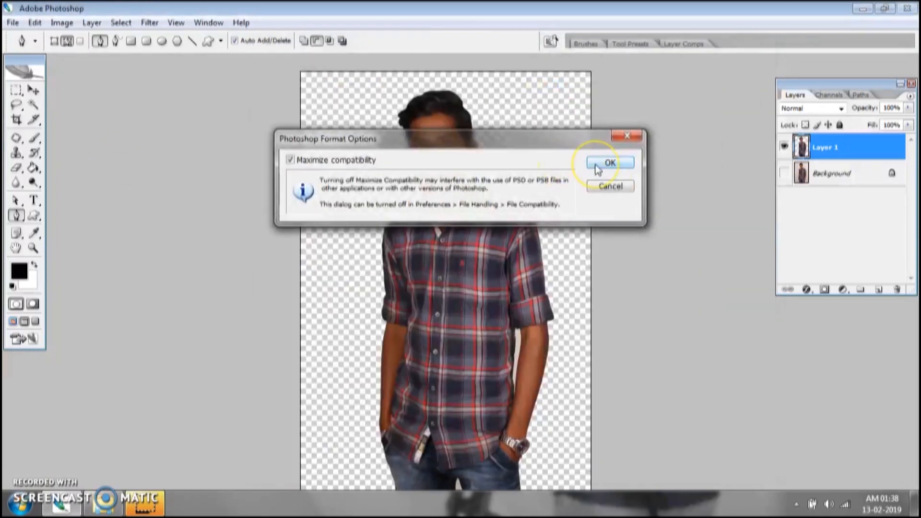
click(610, 163)
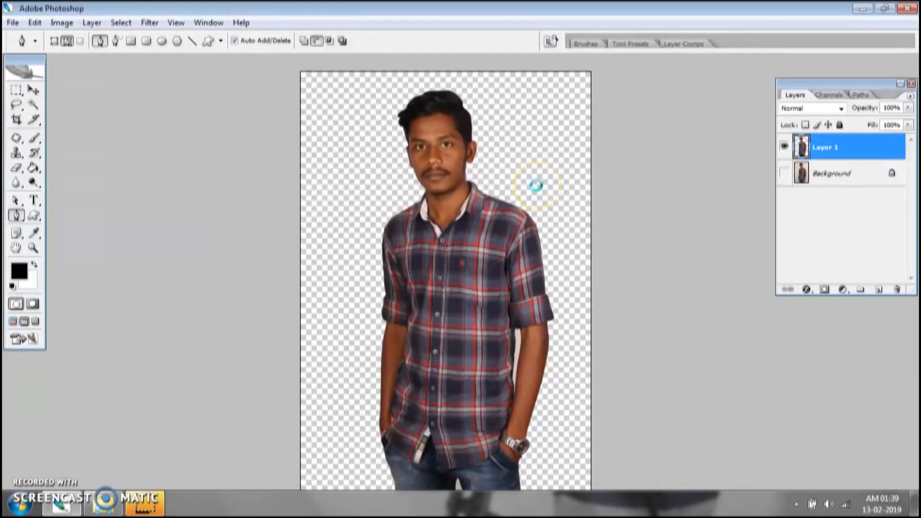